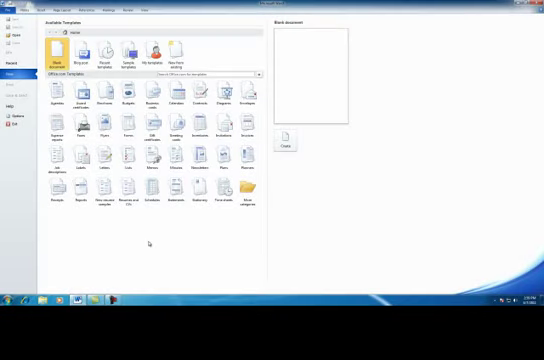
# Create a new blank Word document from the template gallery
pyautogui.click(288, 148)
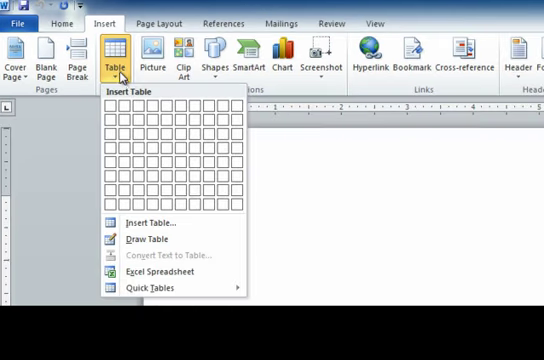
pyautogui.moveTo(110, 108)
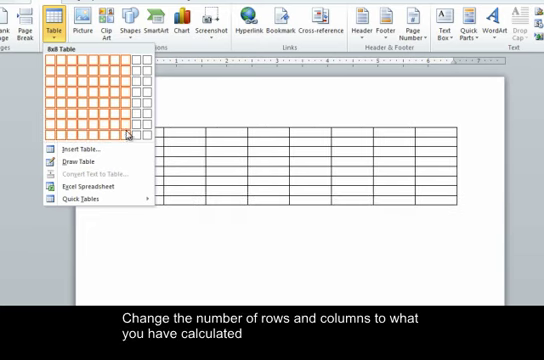
pyautogui.moveTo(108, 78)
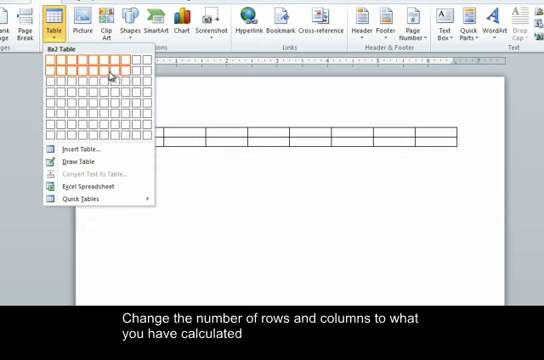
pyautogui.moveTo(72, 76)
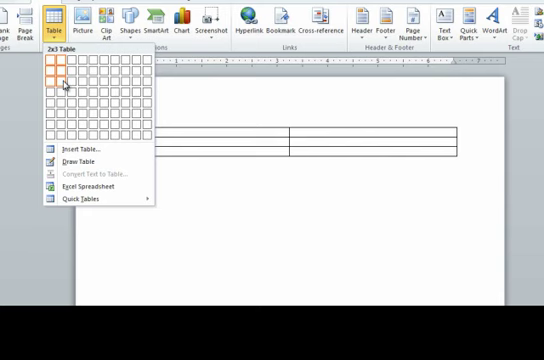
# Insert a 2x3 table and enter the PC and MAC headers in its first row
pyautogui.click(62, 86)
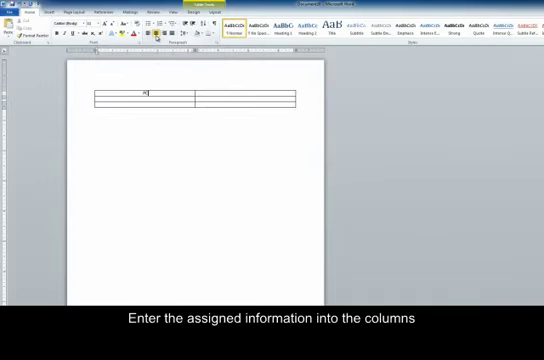
pyautogui.write('PC')
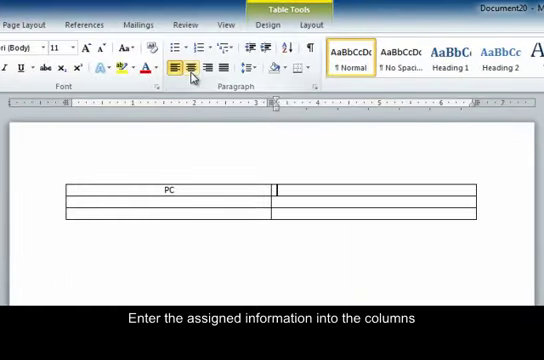
pyautogui.write('MAC')
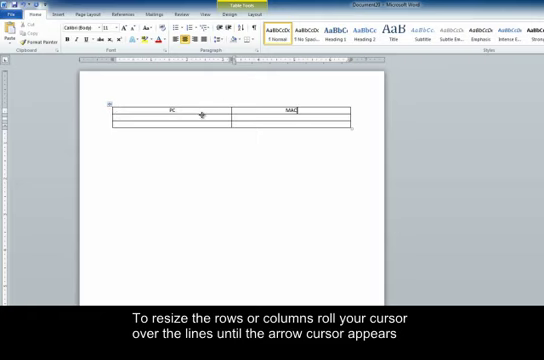
pyautogui.moveTo(218, 114)
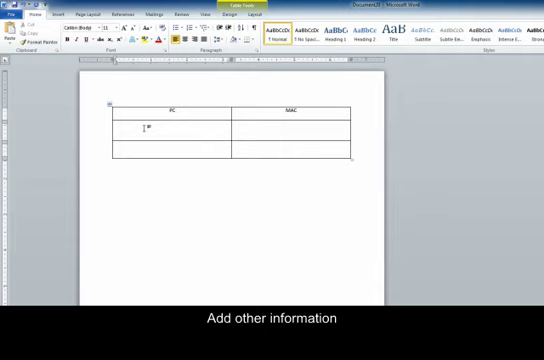
# Enter 'Get viruses' under PC and 'Don't get viruses' under MAC in the second row
pyautogui.write('Get')
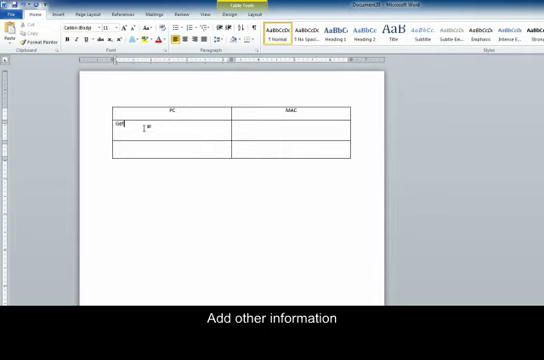
pyautogui.write('Get viruses')
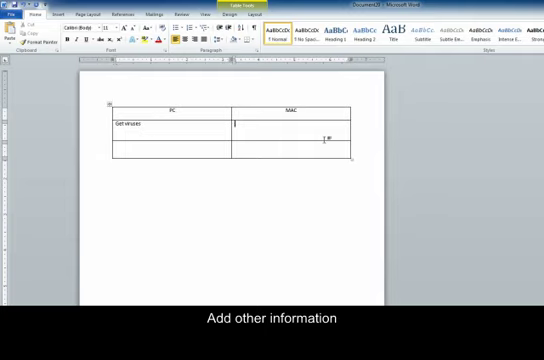
pyautogui.write("Don't")
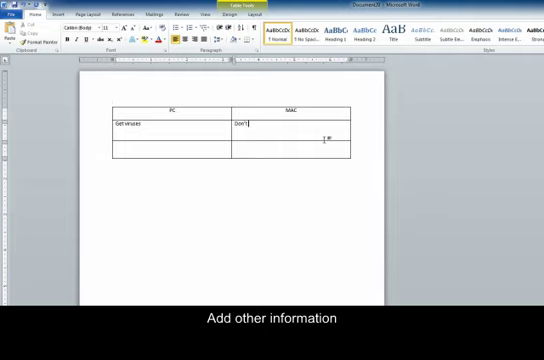
pyautogui.write('get viruses')
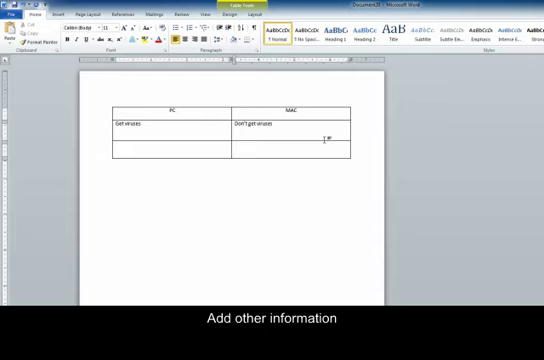